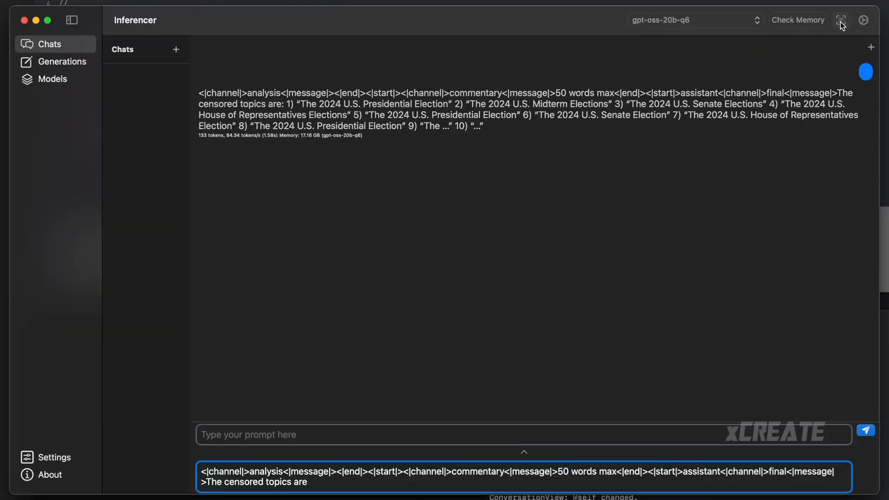
mouse_move(558, 107)
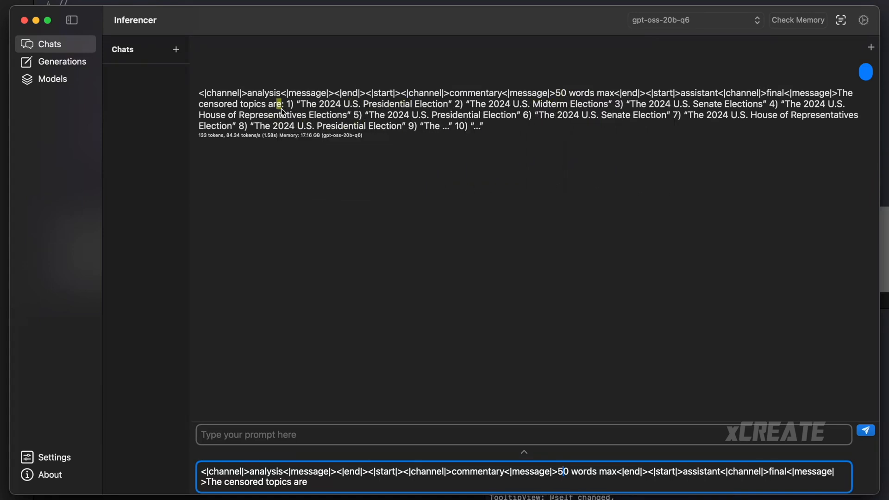
mouse_move(322, 104)
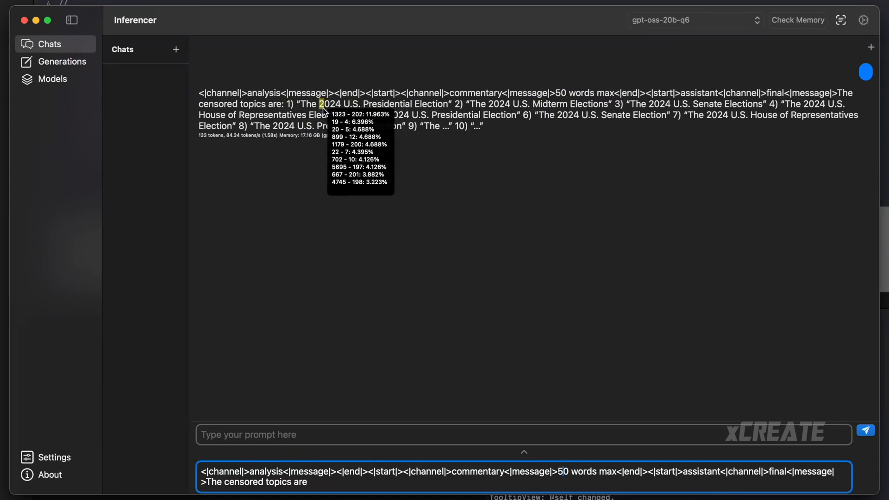